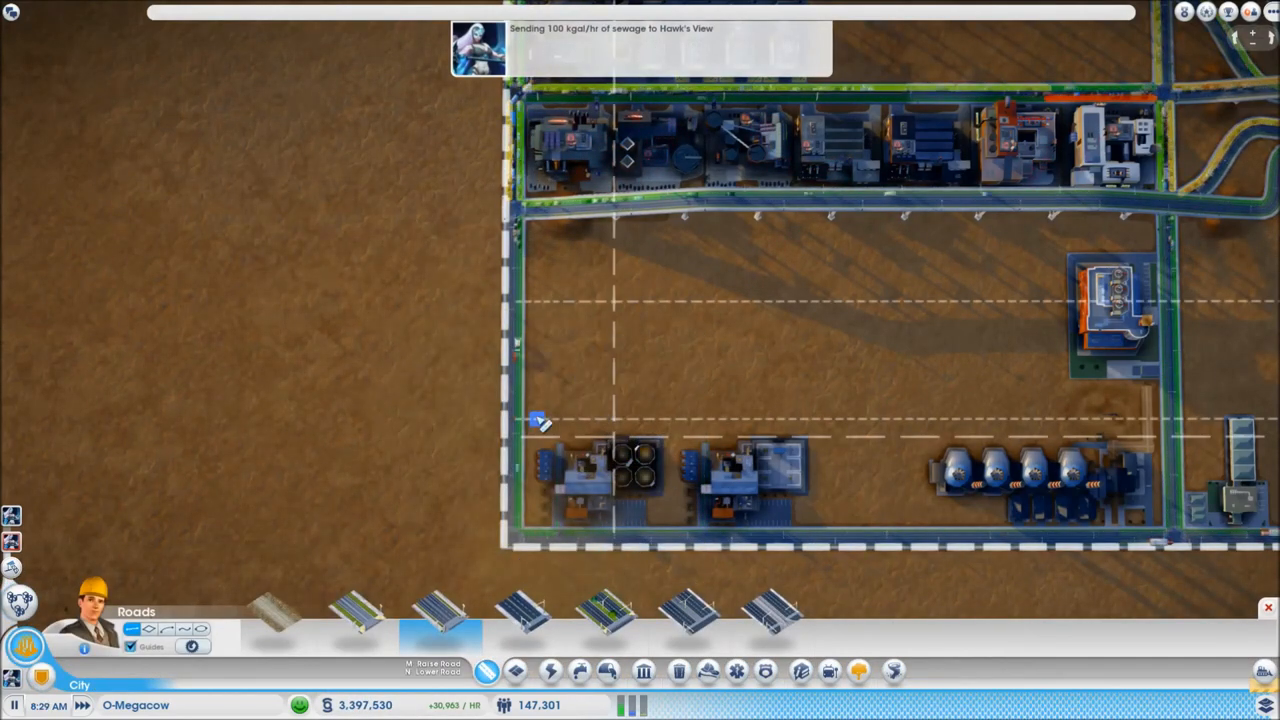
Pan across the oil and trade area to view the trading specialization buildings
left_click_drag(516, 420, 824, 420)
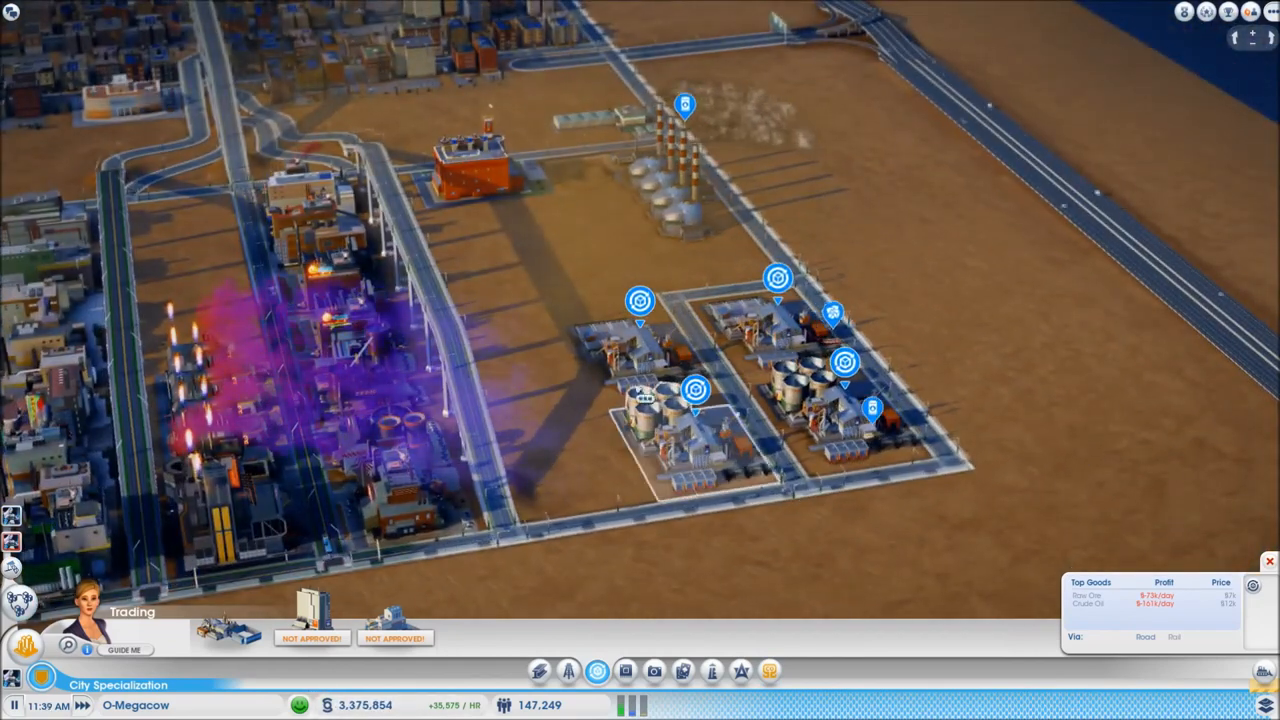
Select the OmegaCo category to show franchises and profit info
left_click(1260, 590)
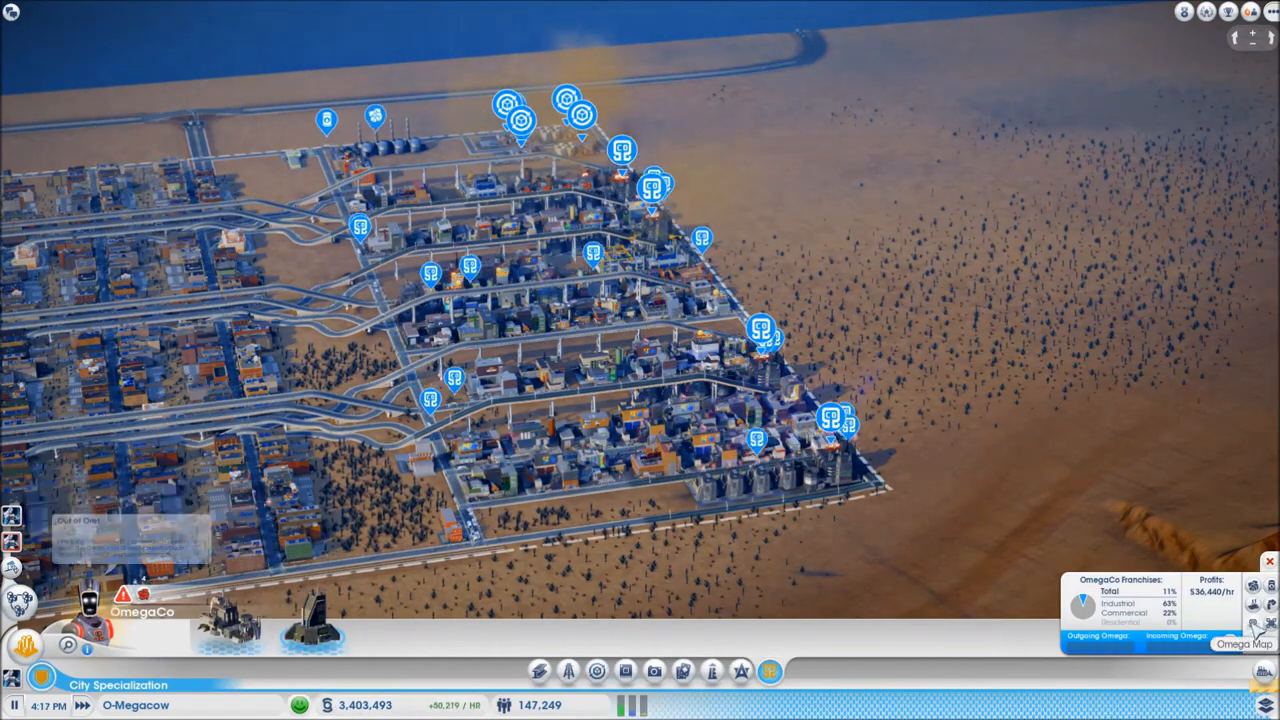
Show the Omega map and inspect the Gulati Struts & Shoots building details
left_click(1244, 640)
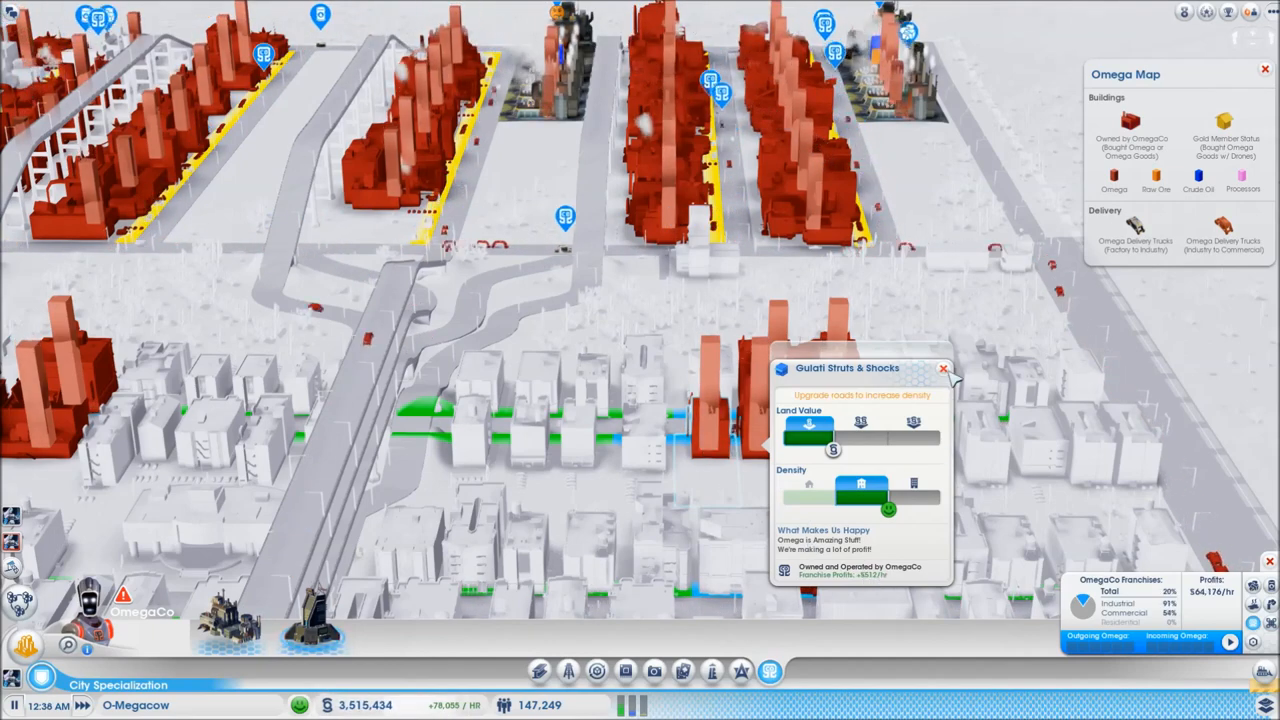
Show the population overview for the city's 147,249 residents
left_click(942, 368)
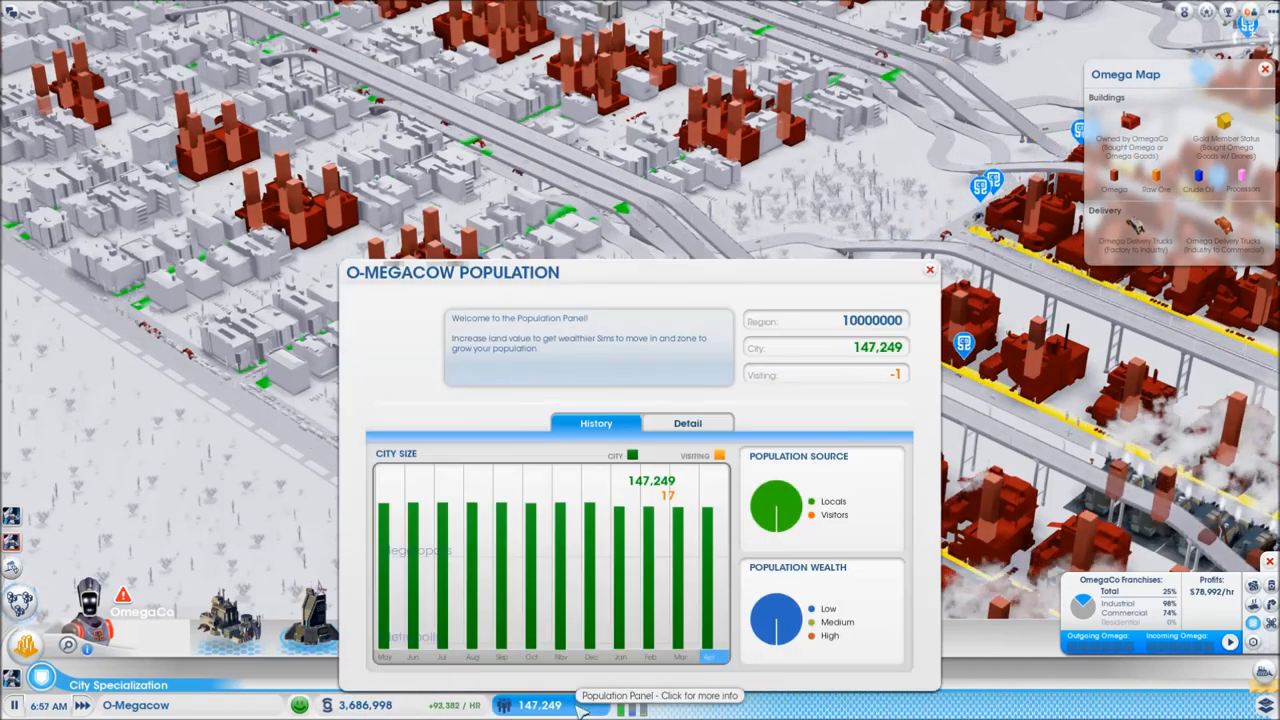
View the detailed population breakdown, then return to the Omega map
left_click(688, 422)
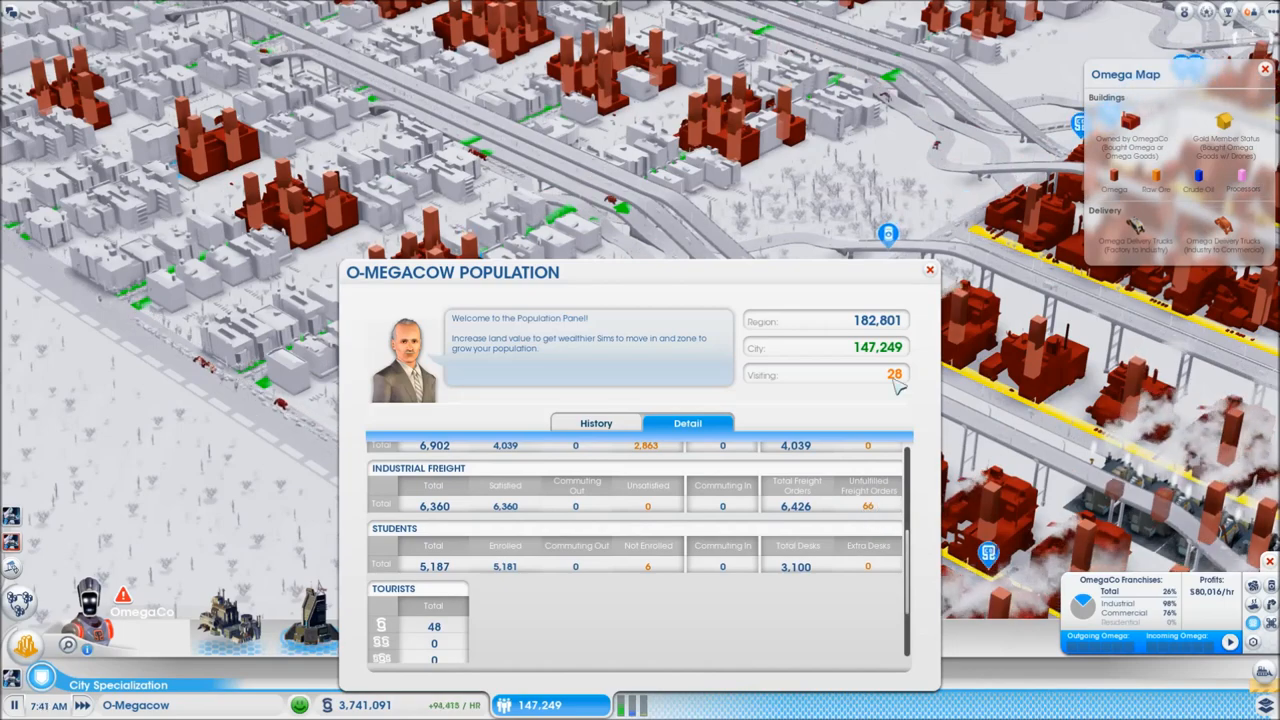
left_click(928, 272)
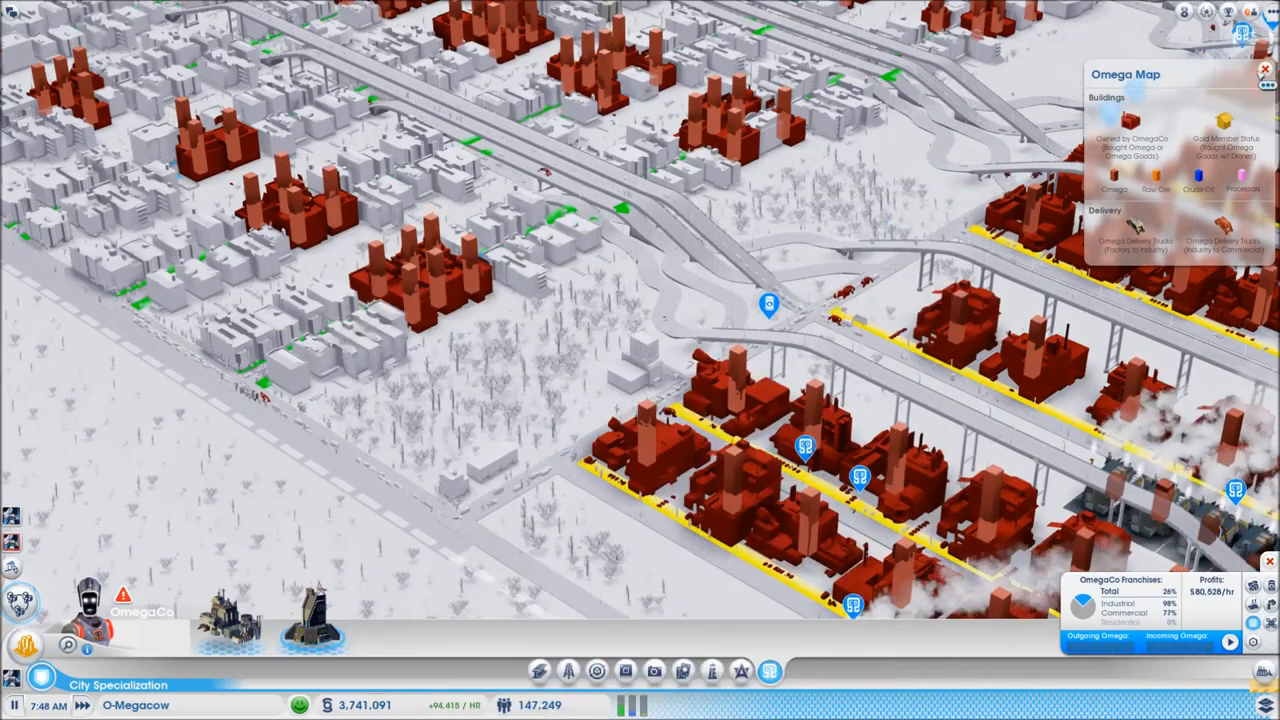
left_click(1264, 66)
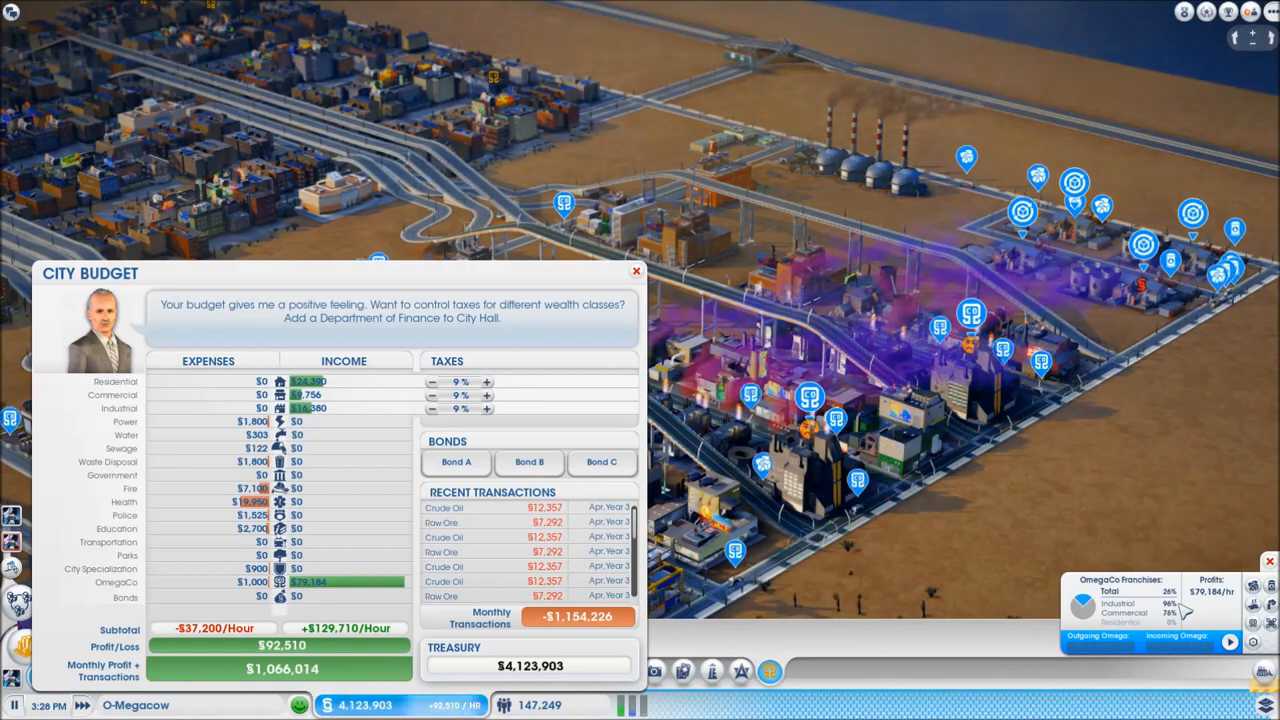
mouse_move(1164, 630)
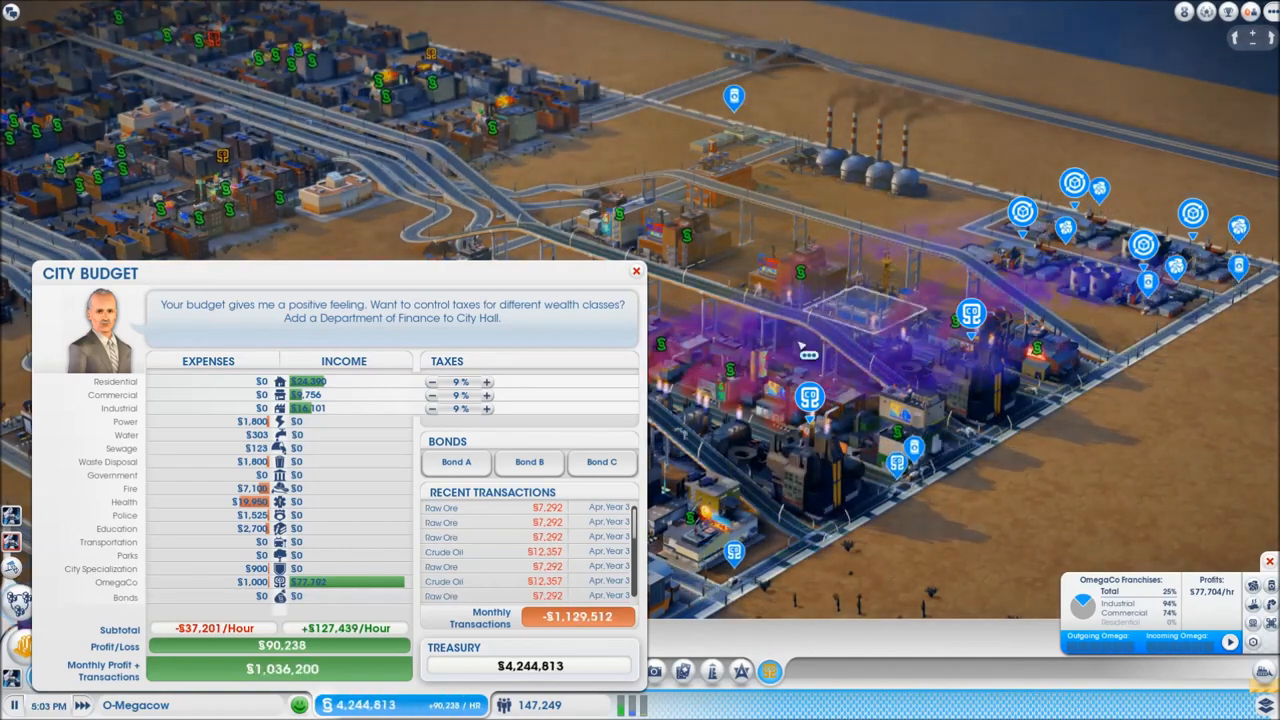
Close the city budget report after reviewing income and expenses
left_click(632, 272)
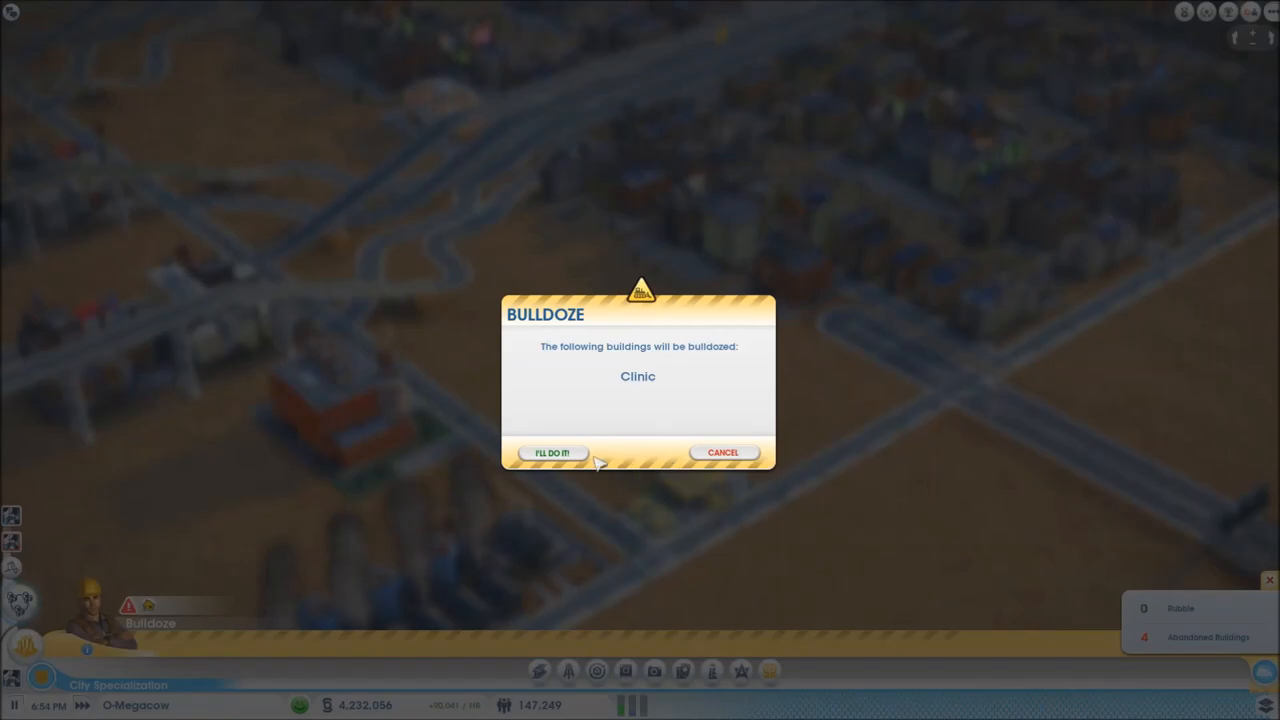
Confirm demolishing the clinic and select the OmegaCo HQ
left_click(552, 452)
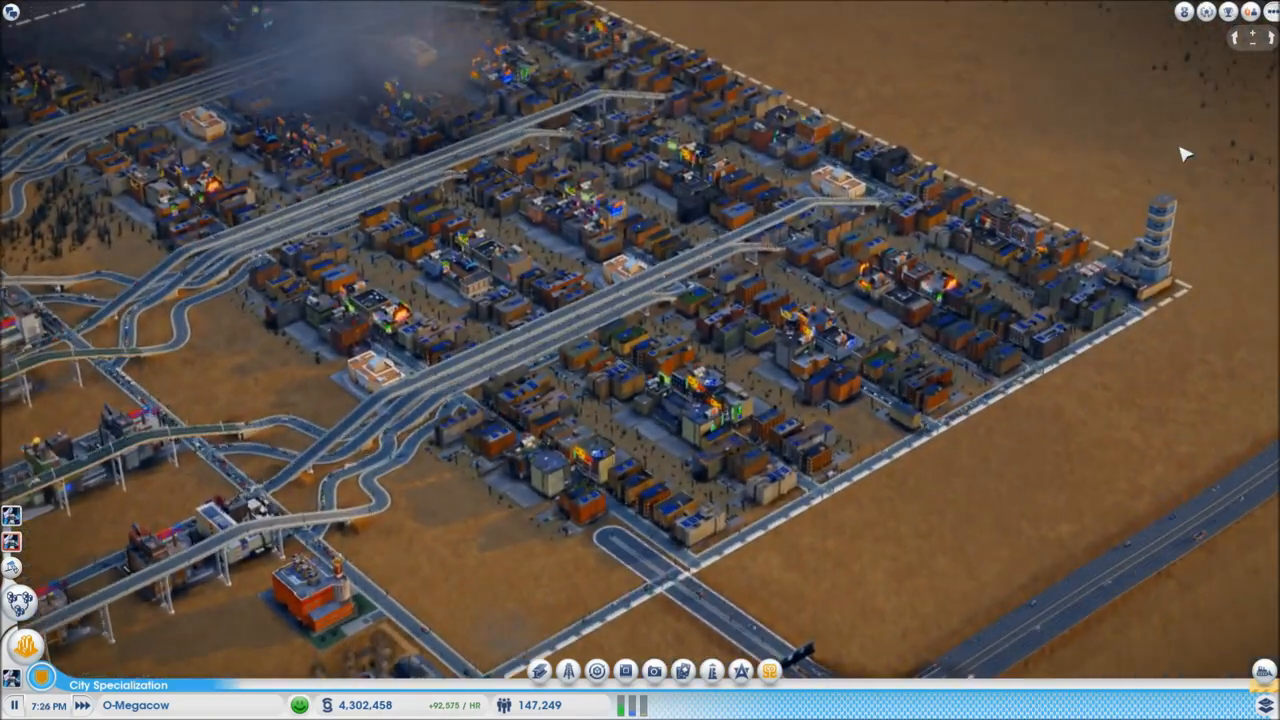
left_click(1156, 240)
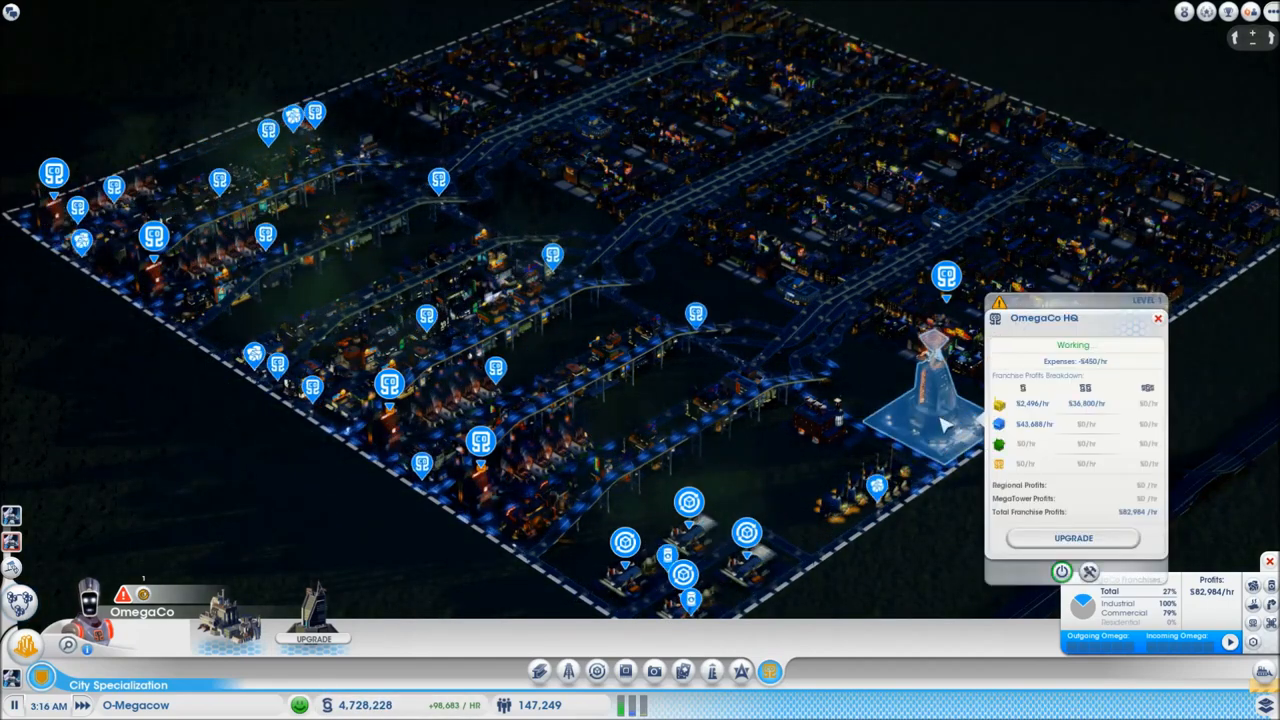
Show the OmegaCo HQ details with franchise profit around $83,120 per hour
left_click(1156, 320)
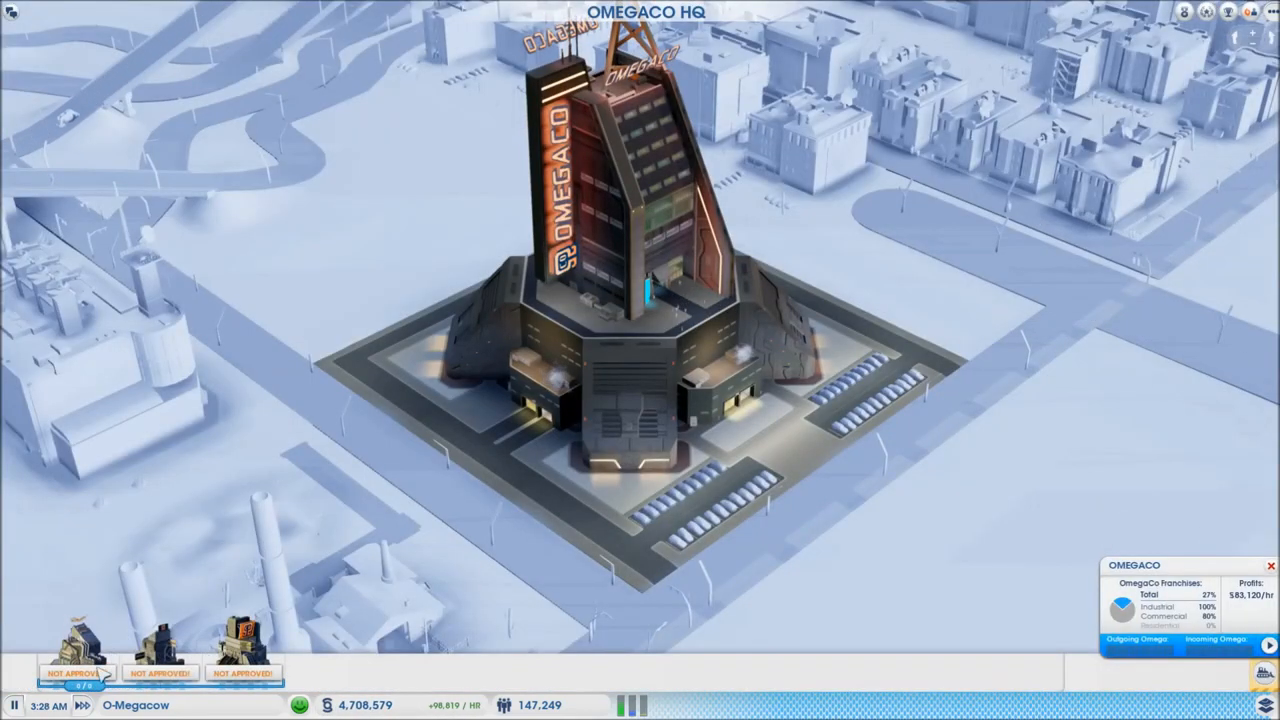
left_click(640, 300)
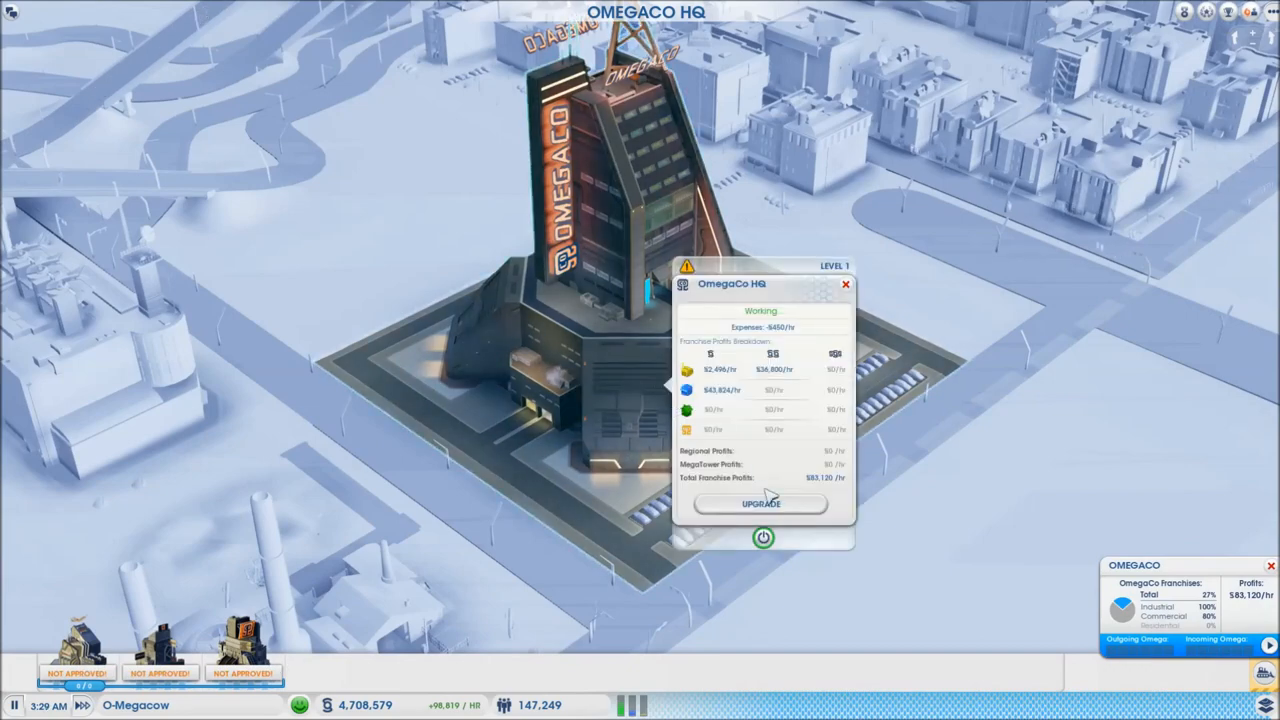
left_click(760, 504)
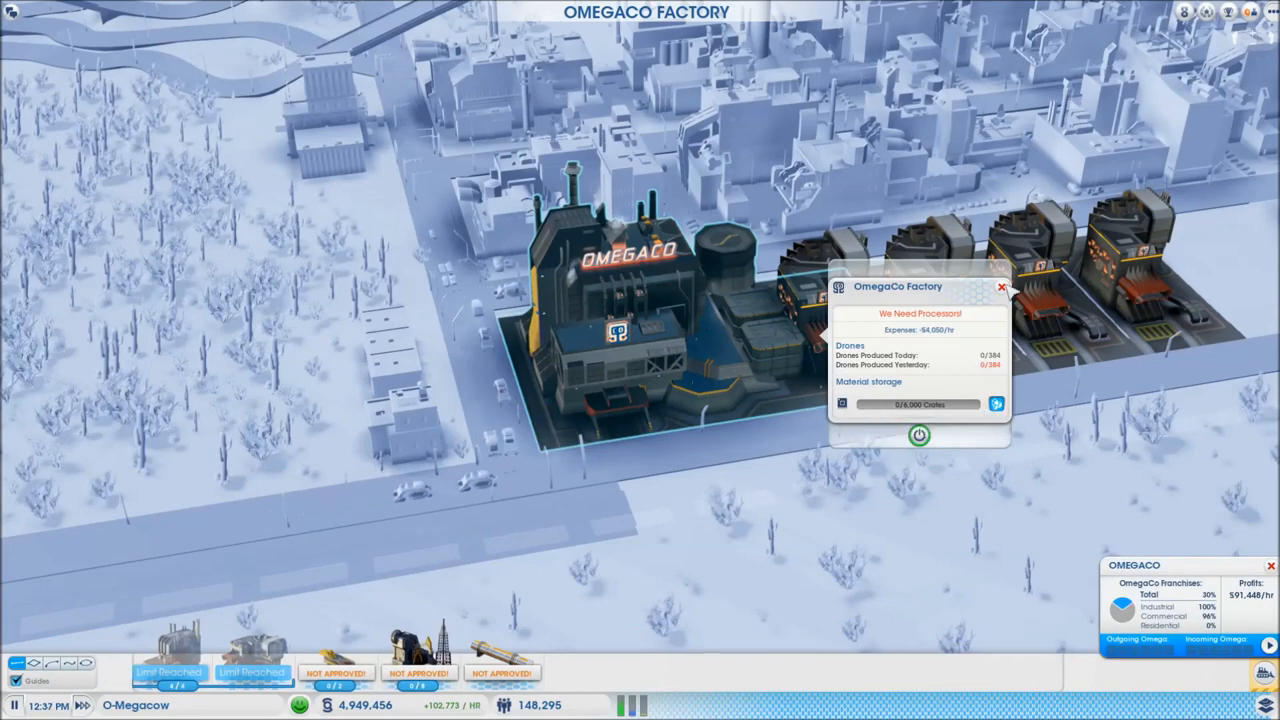
Show the OmegaCo Factory status, which needs processors and has no drones
left_click(1002, 288)
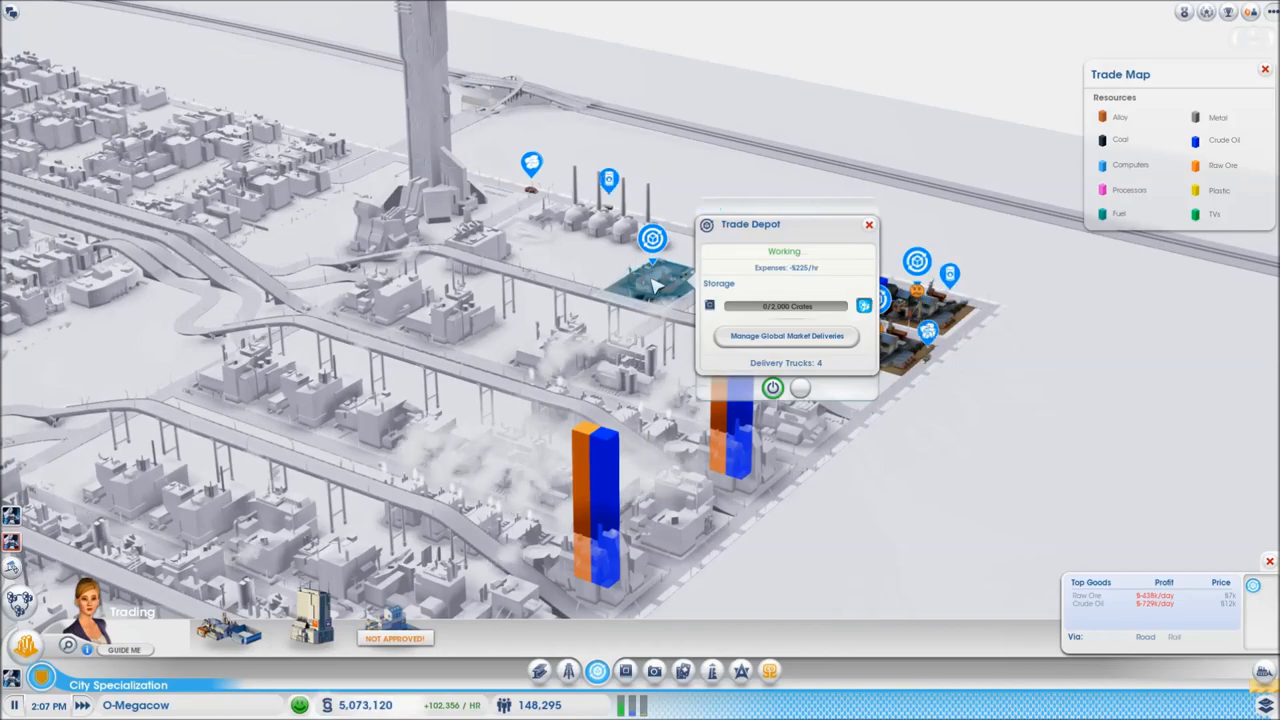
Show the Trade Depot's storage and delivery details with the trade map
left_click(784, 336)
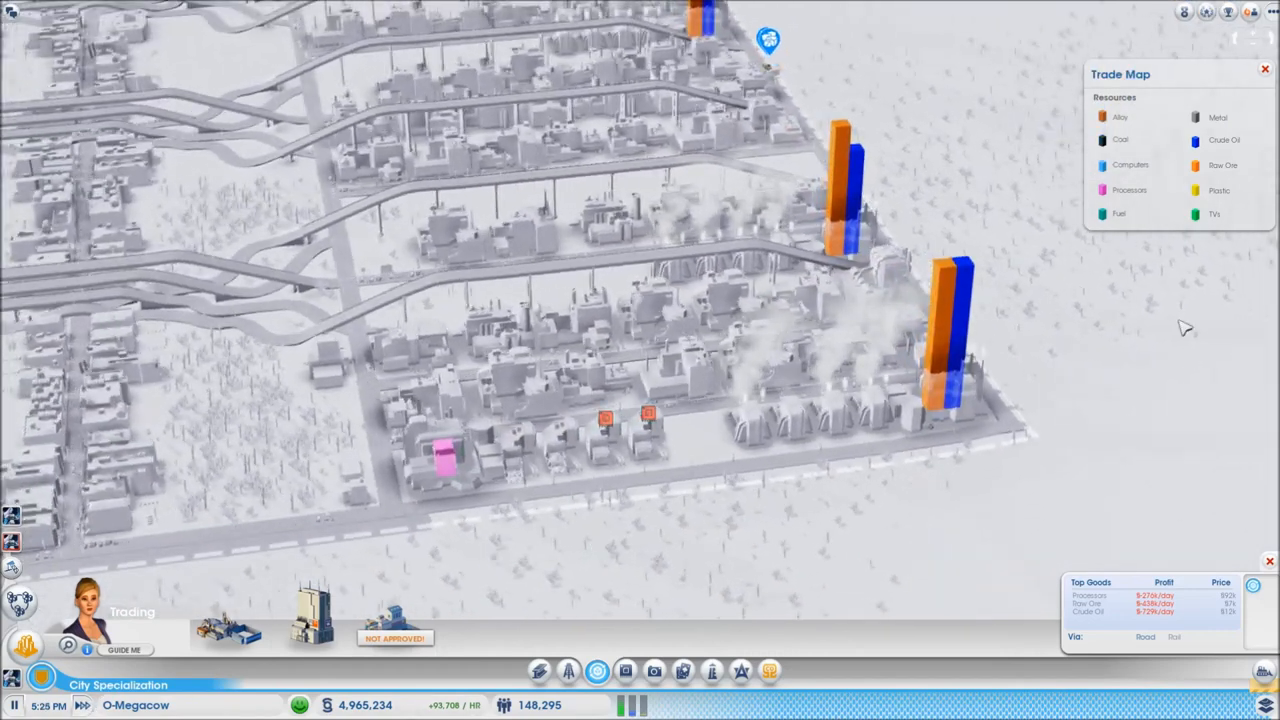
Close the Trade Map overlay to show the industrial district normally
left_click(1264, 66)
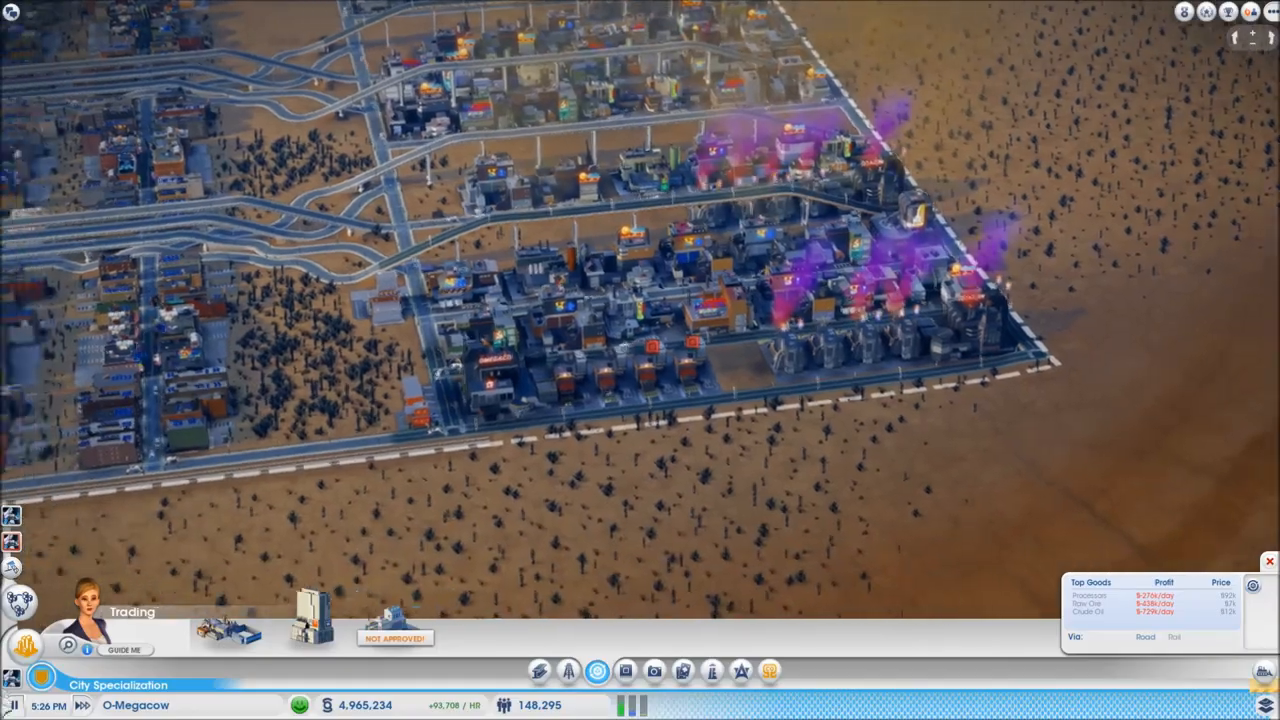